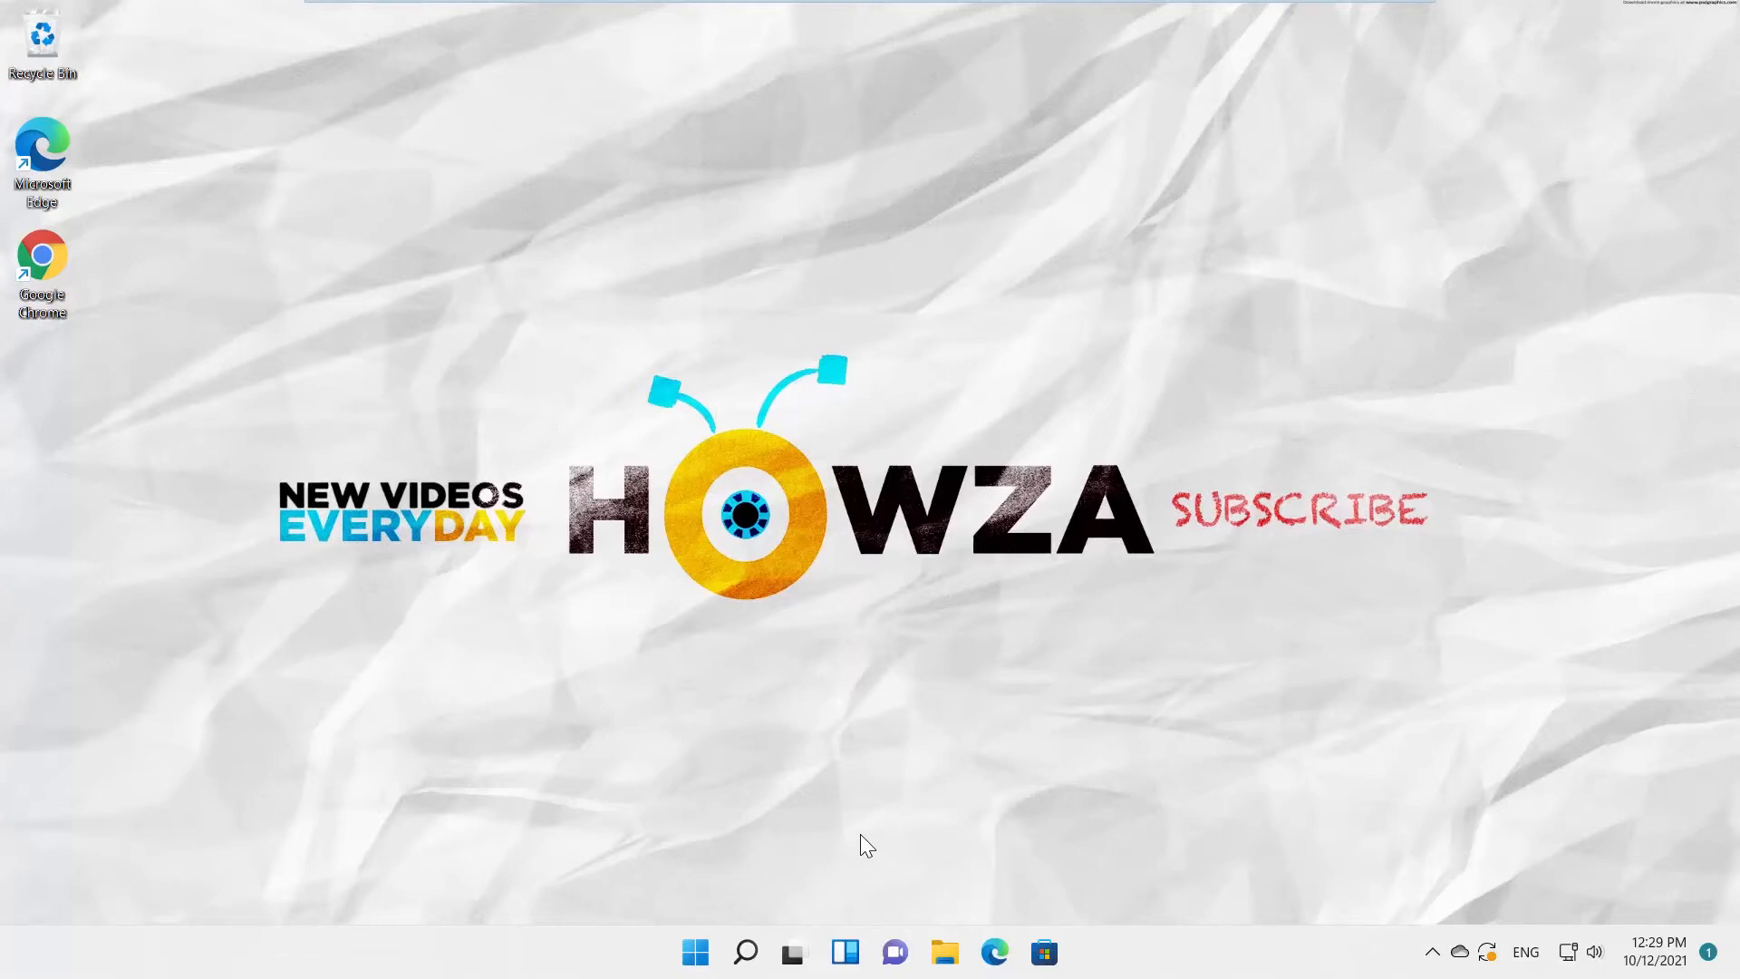
{"action": "mouse_move", "coordinate": [728, 930]}
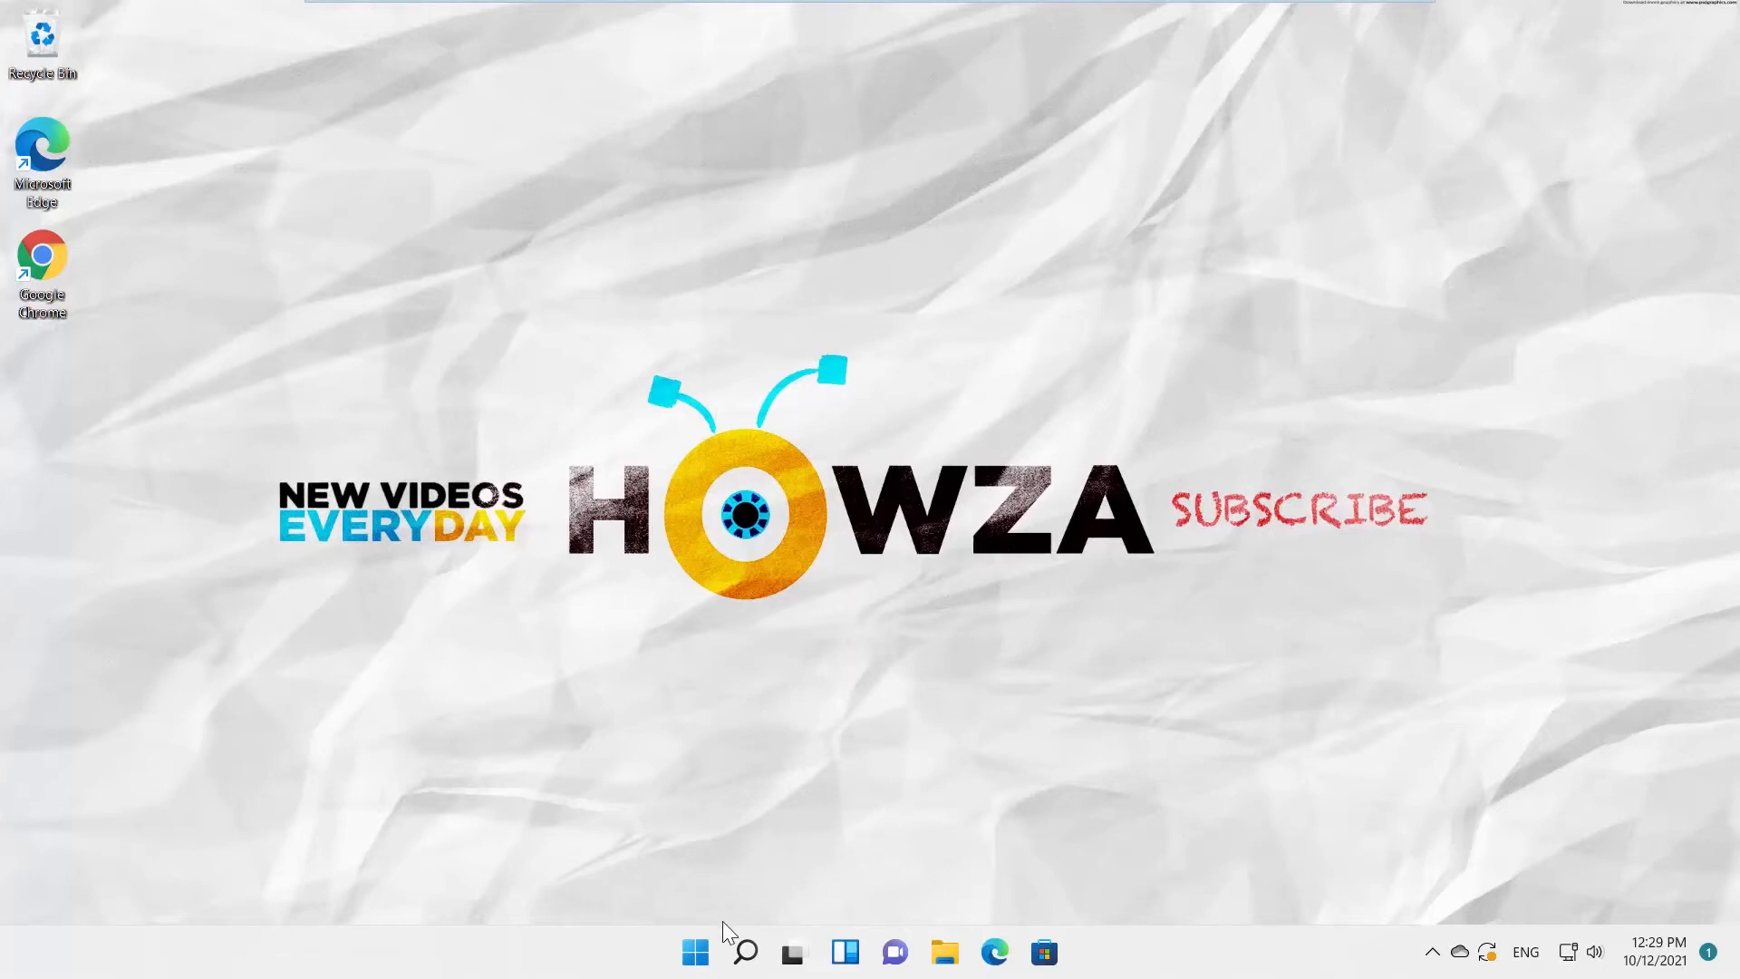
Launch Settings from Start, switch Night light on under Display and go to its options page.
{"action": "left_click", "coordinate": [693, 951]}
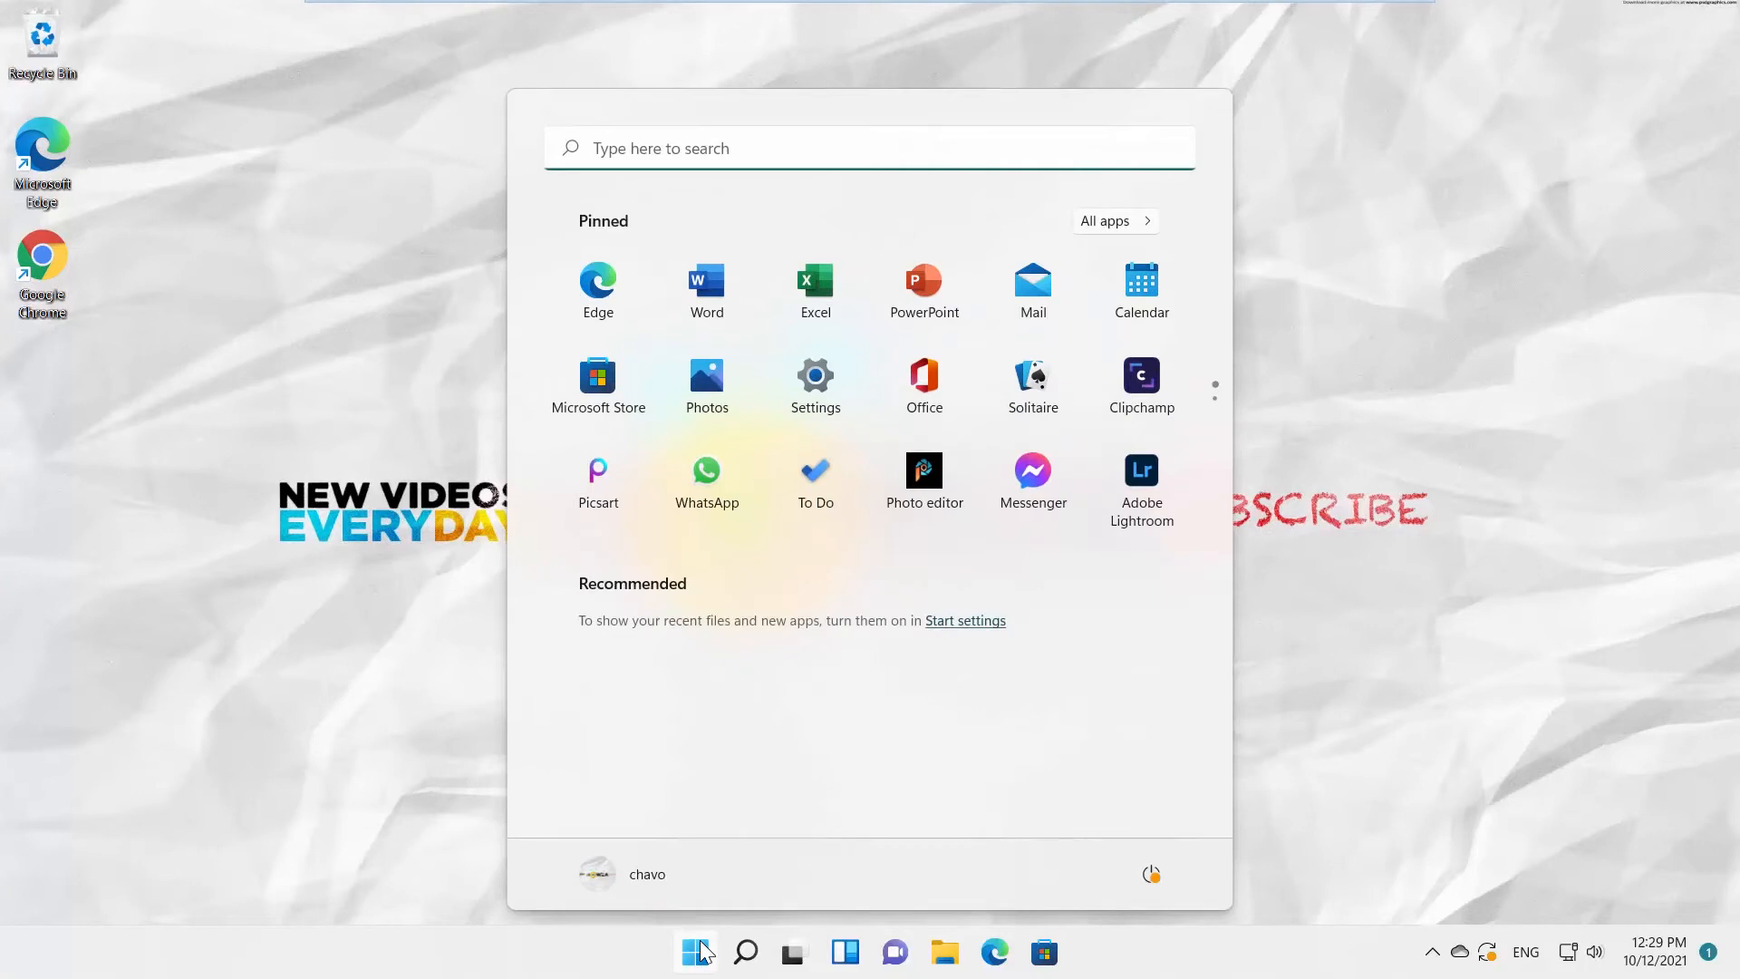
{"action": "left_click", "coordinate": [814, 377]}
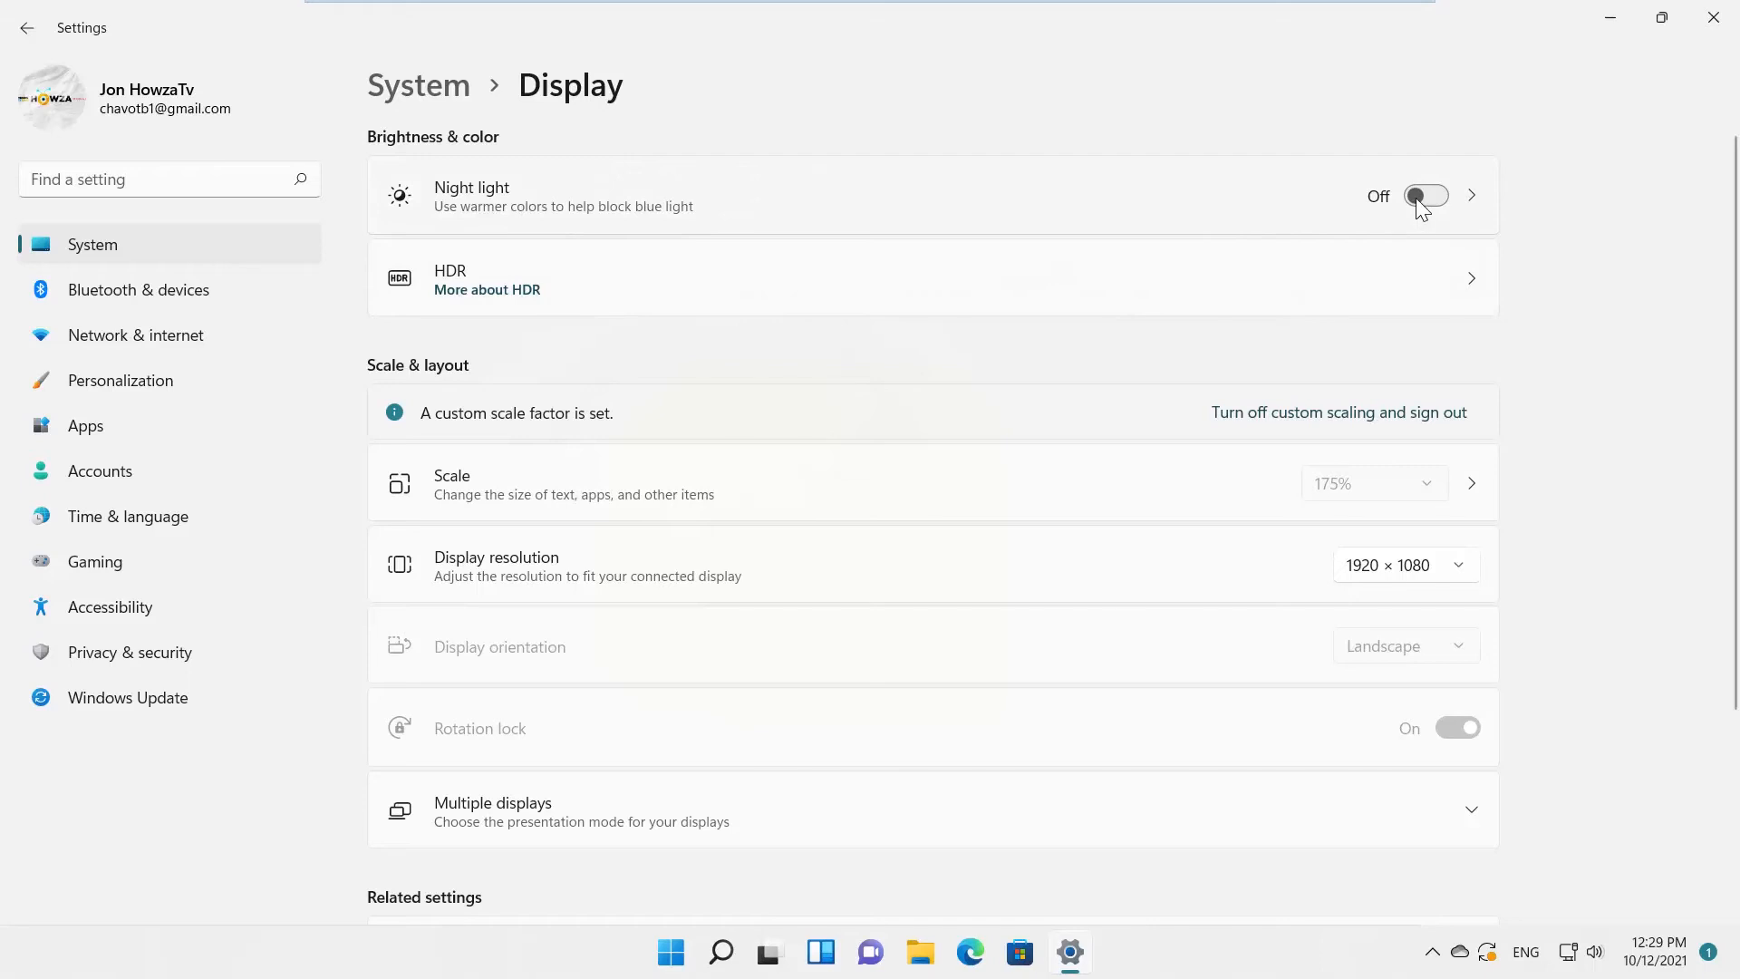
{"action": "left_click", "coordinate": [1426, 196]}
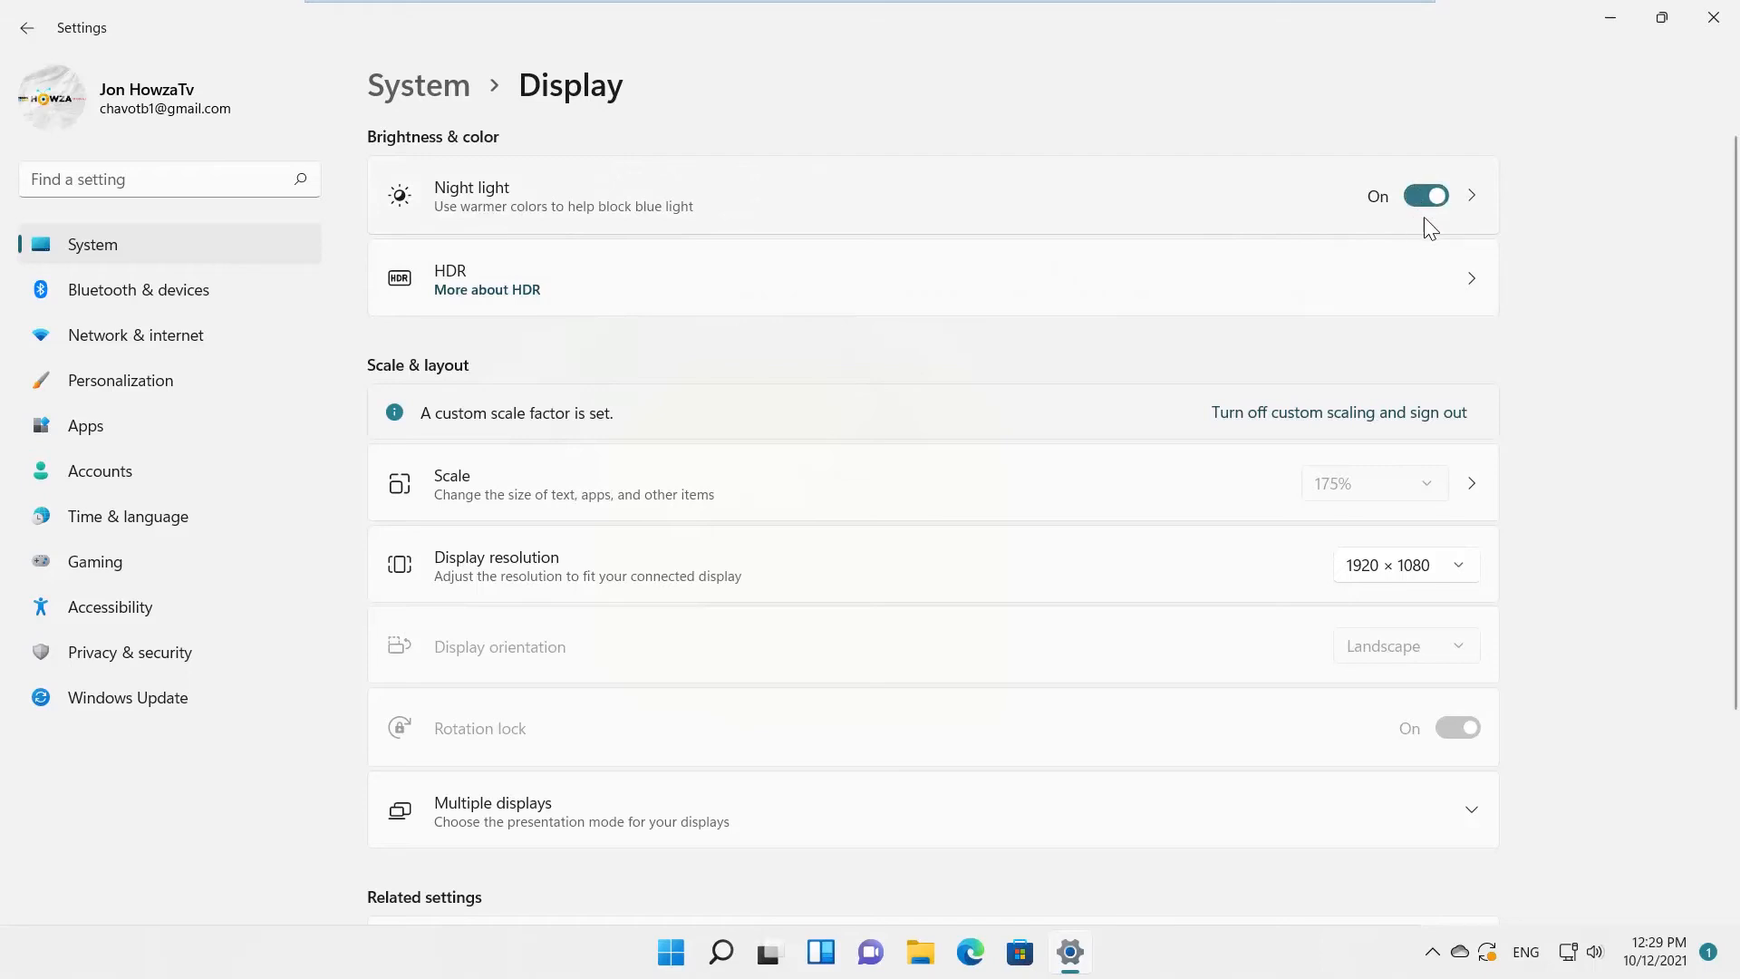
{"action": "left_click", "coordinate": [1469, 195]}
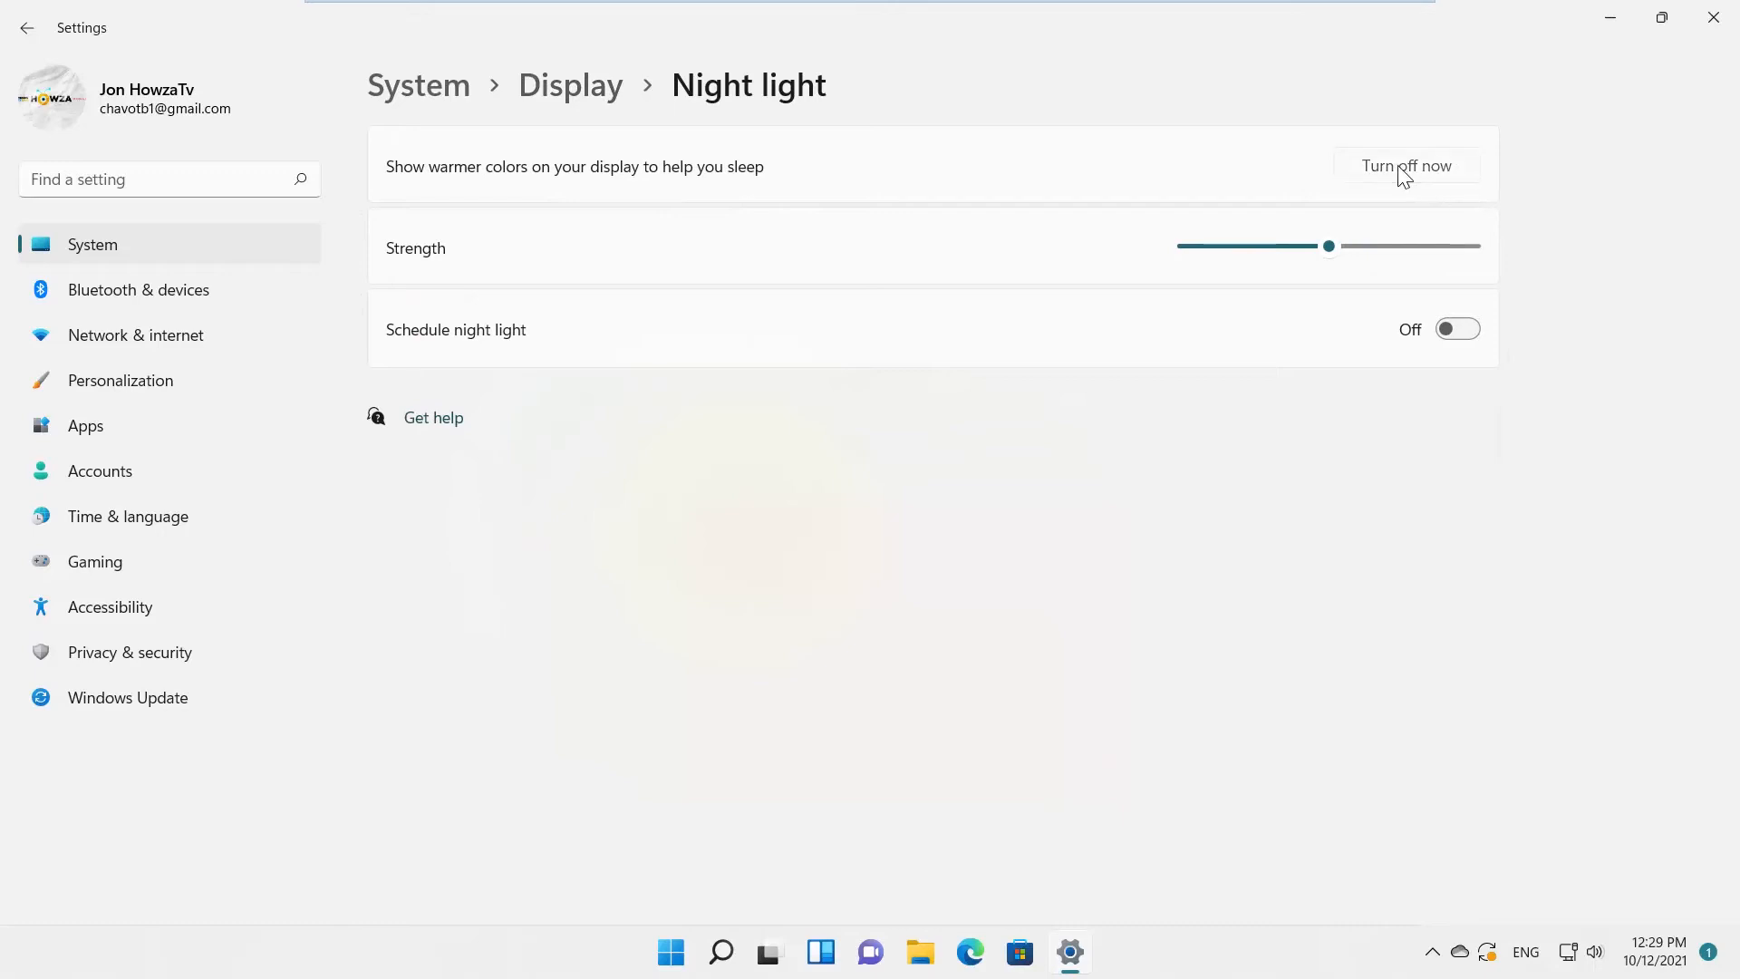
{"action": "left_click", "coordinate": [1406, 165]}
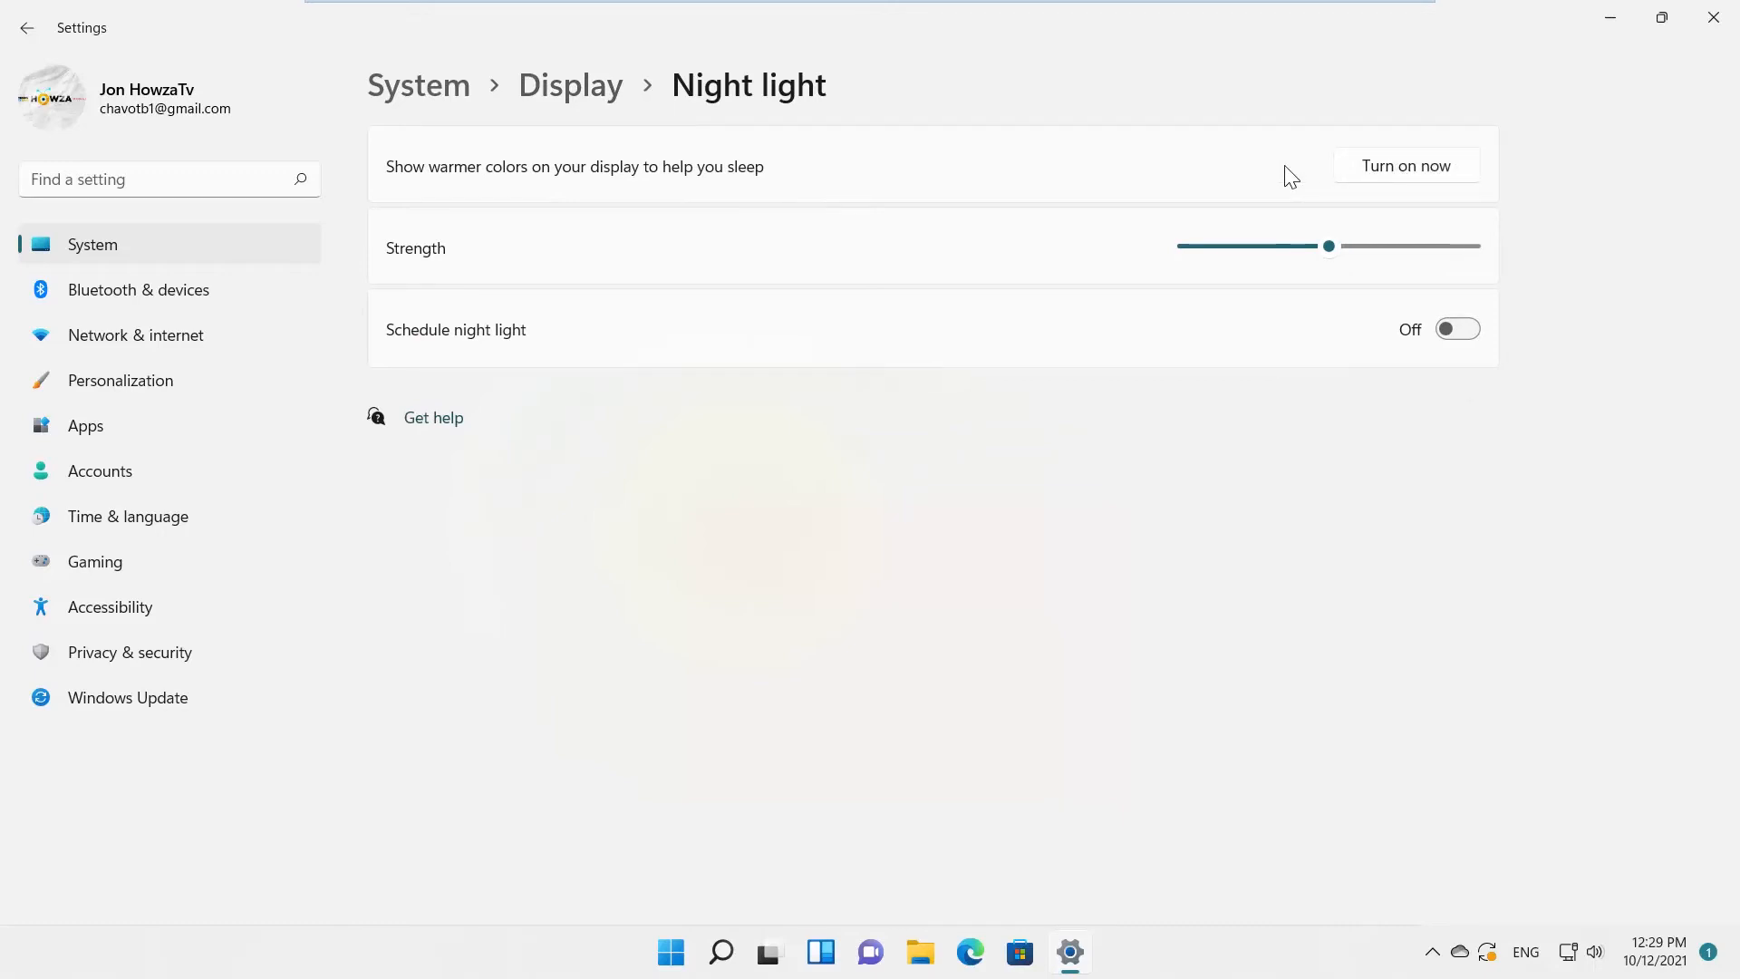
{"action": "left_click", "coordinate": [1405, 165]}
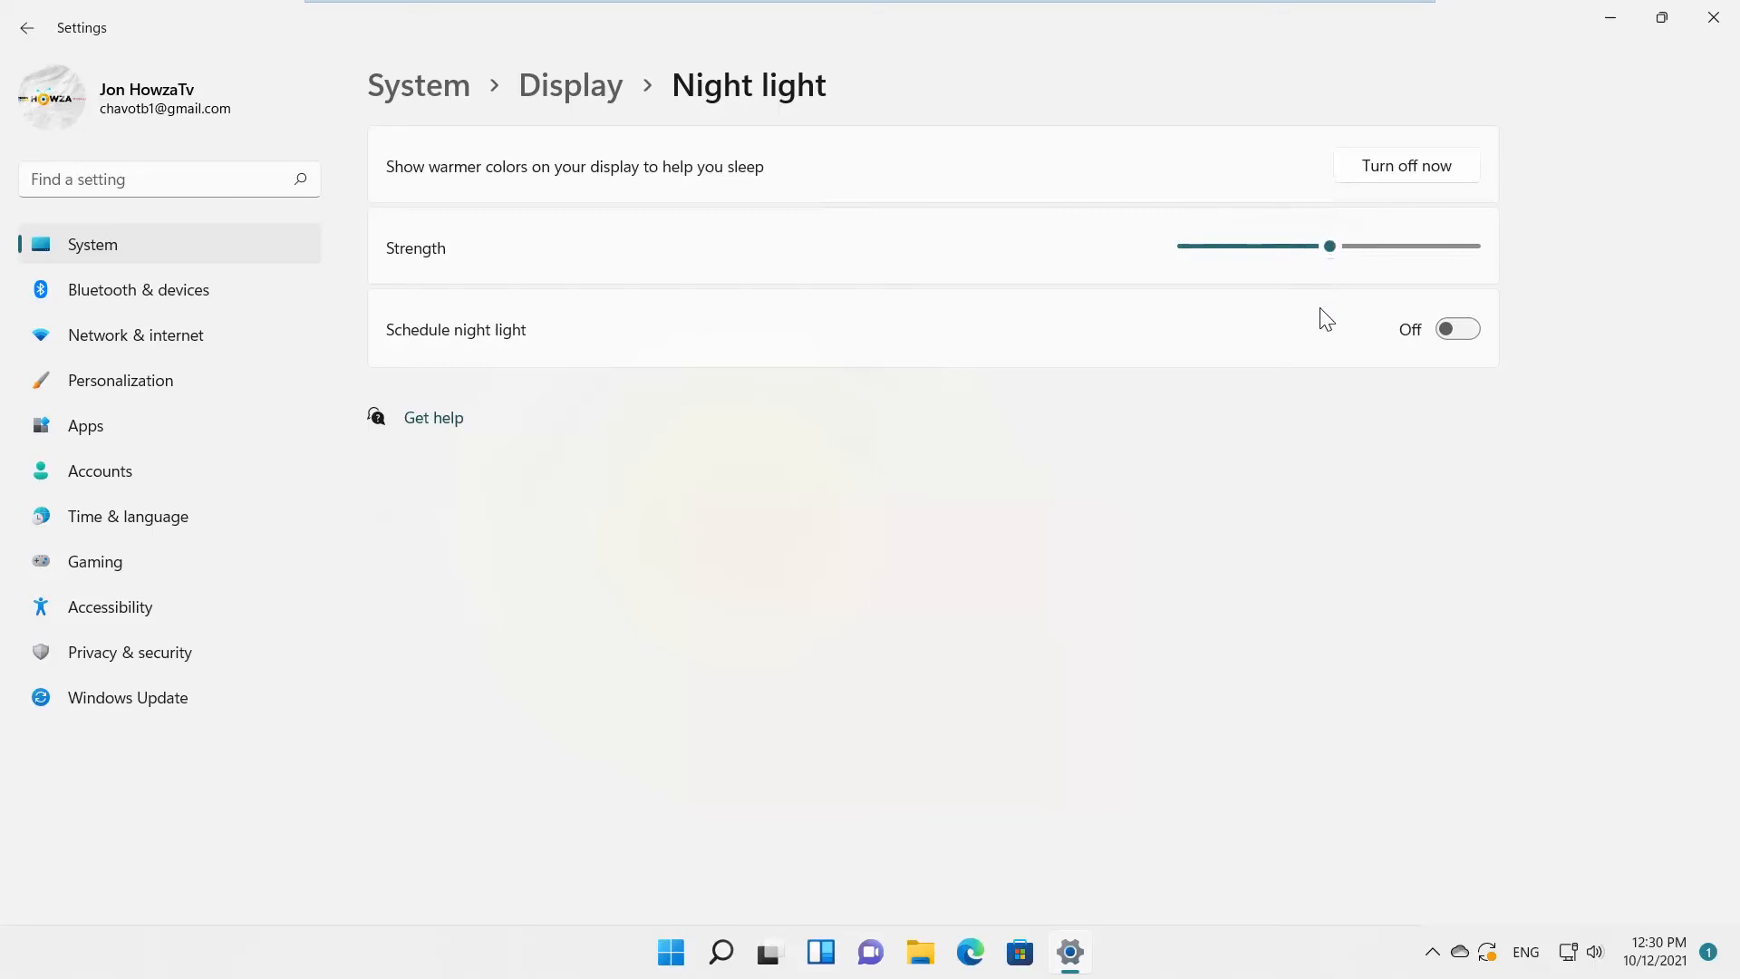
Enable Schedule night light with set hours 9:00 PM–7:00 AM, then switch the schedule off.
{"action": "left_click", "coordinate": [1457, 328]}
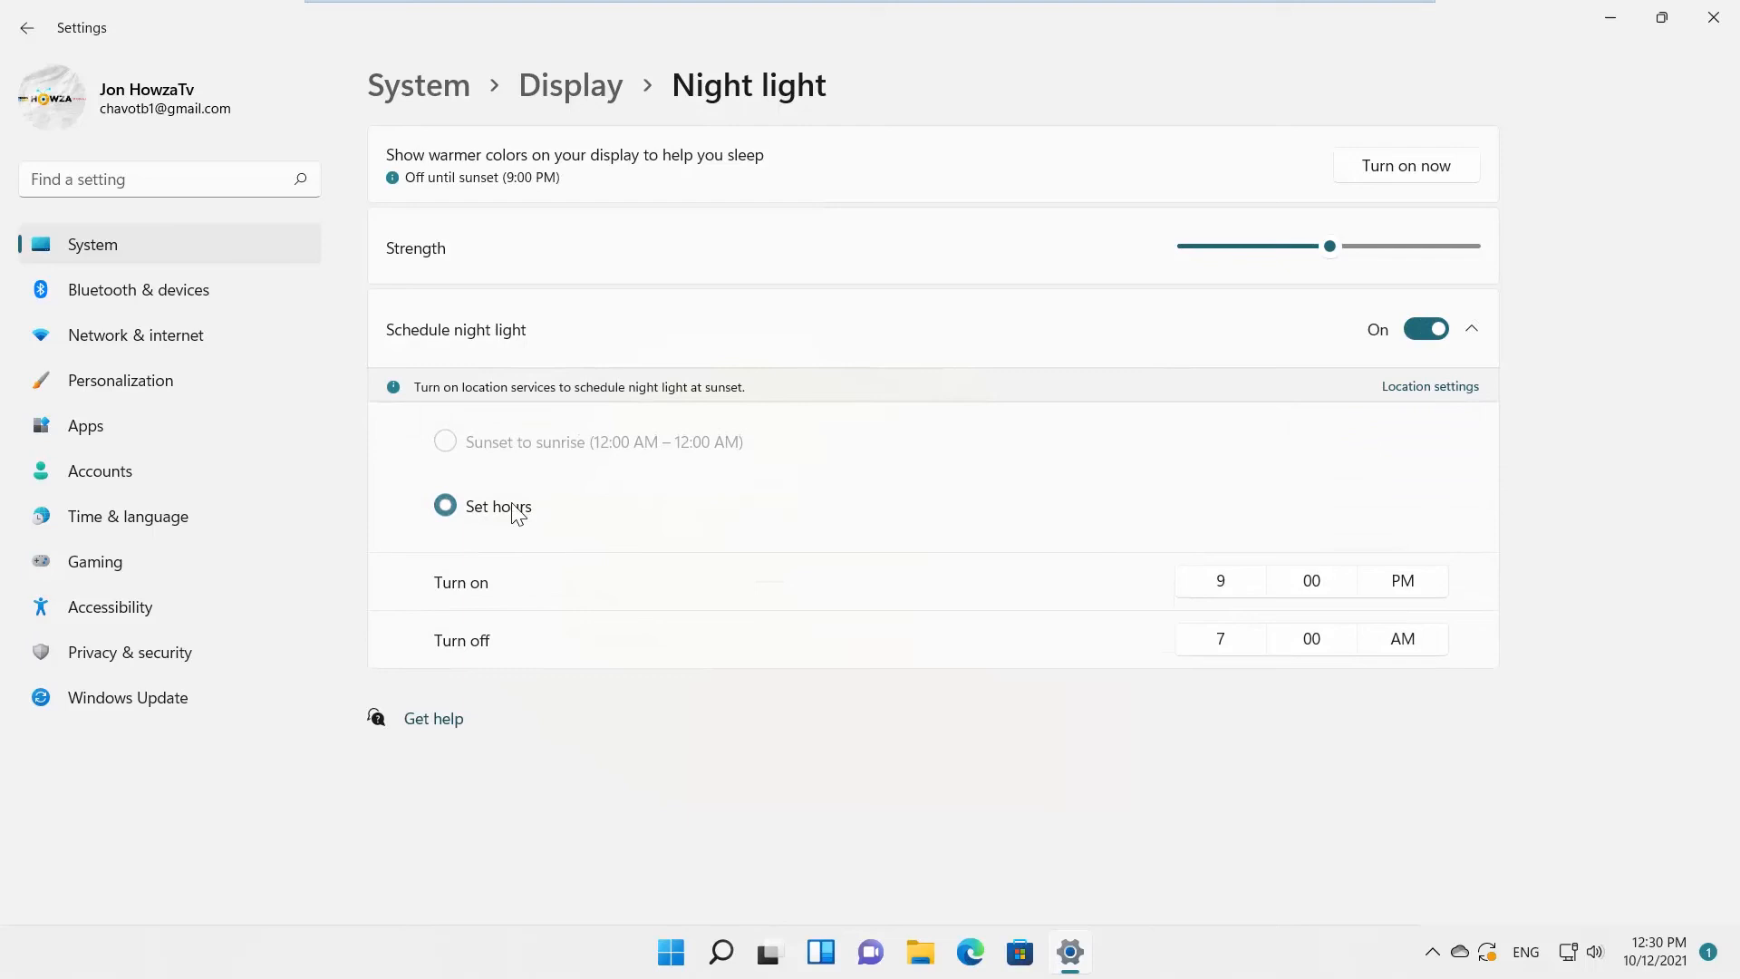
{"action": "mouse_move", "coordinate": [1354, 596]}
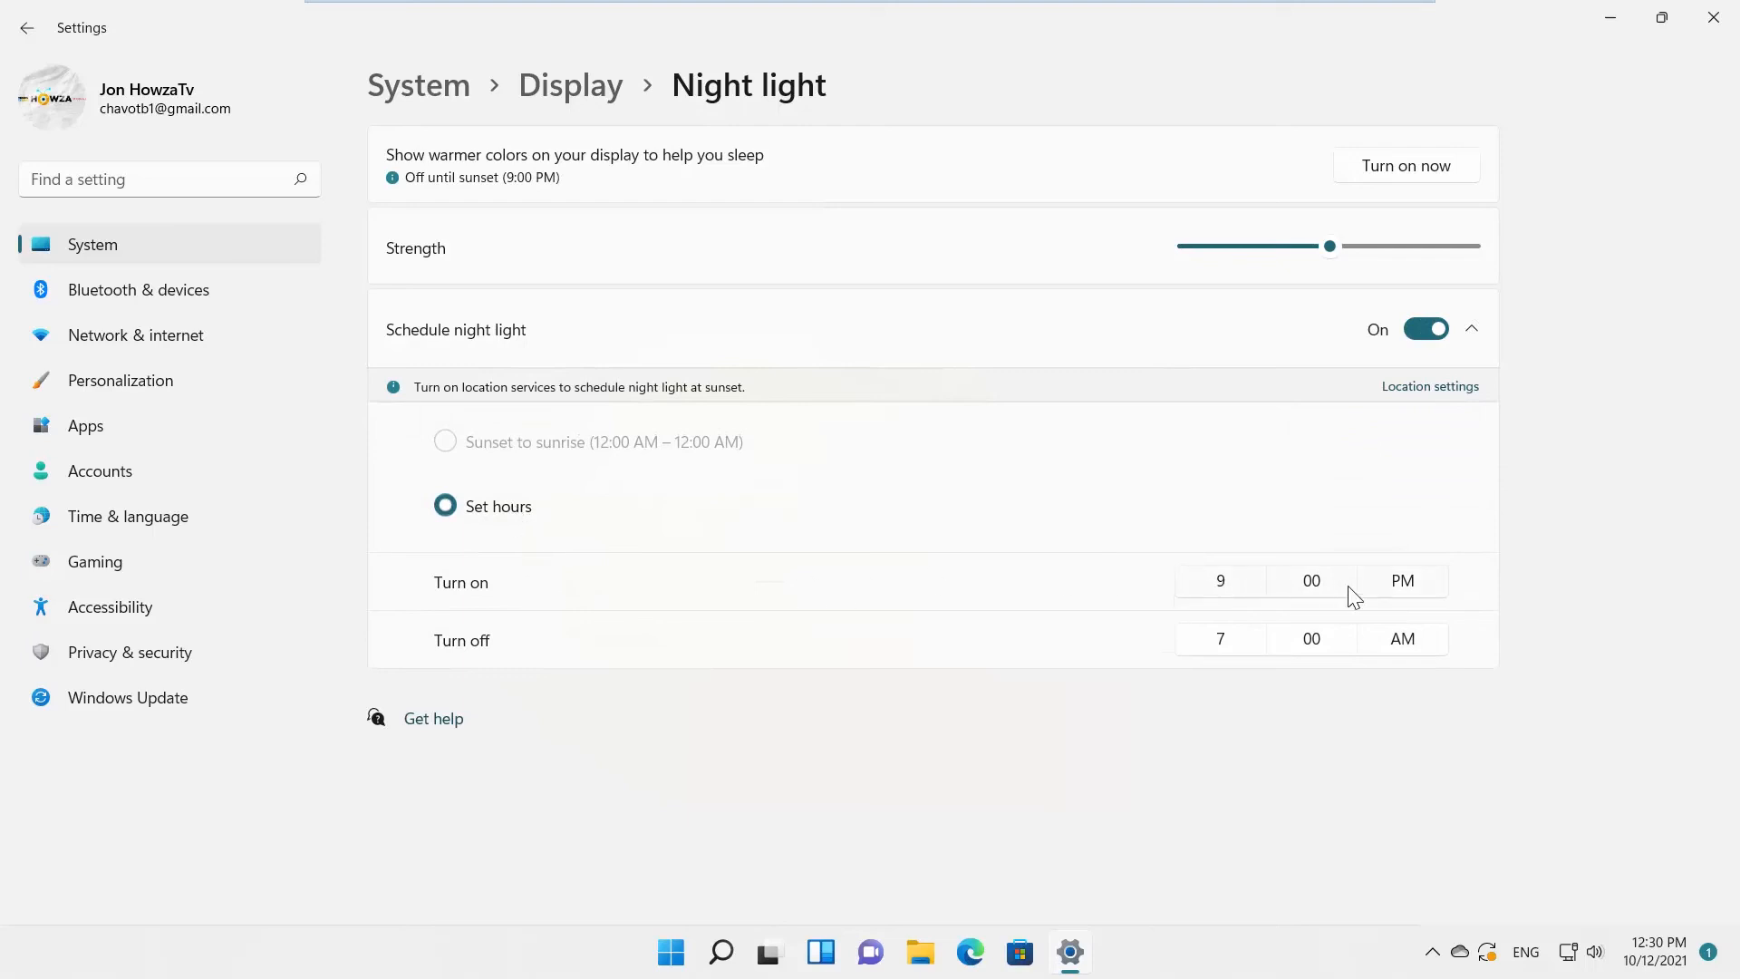
{"action": "mouse_move", "coordinate": [1156, 651]}
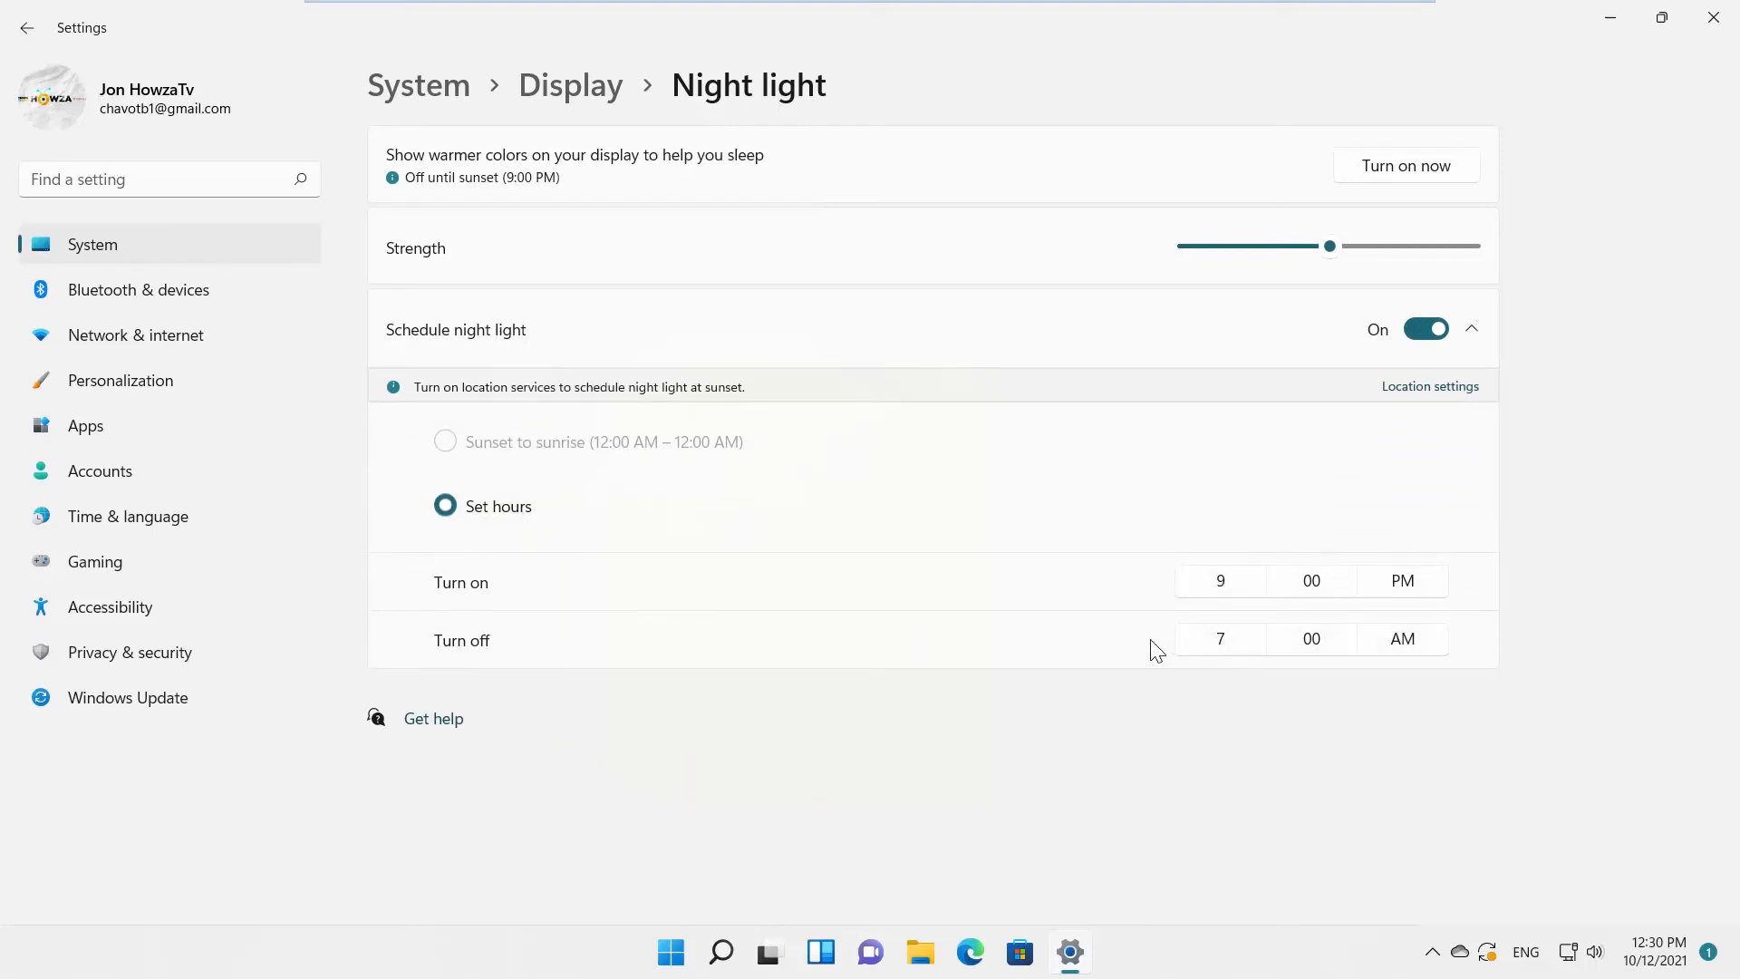
{"action": "left_click", "coordinate": [1428, 330]}
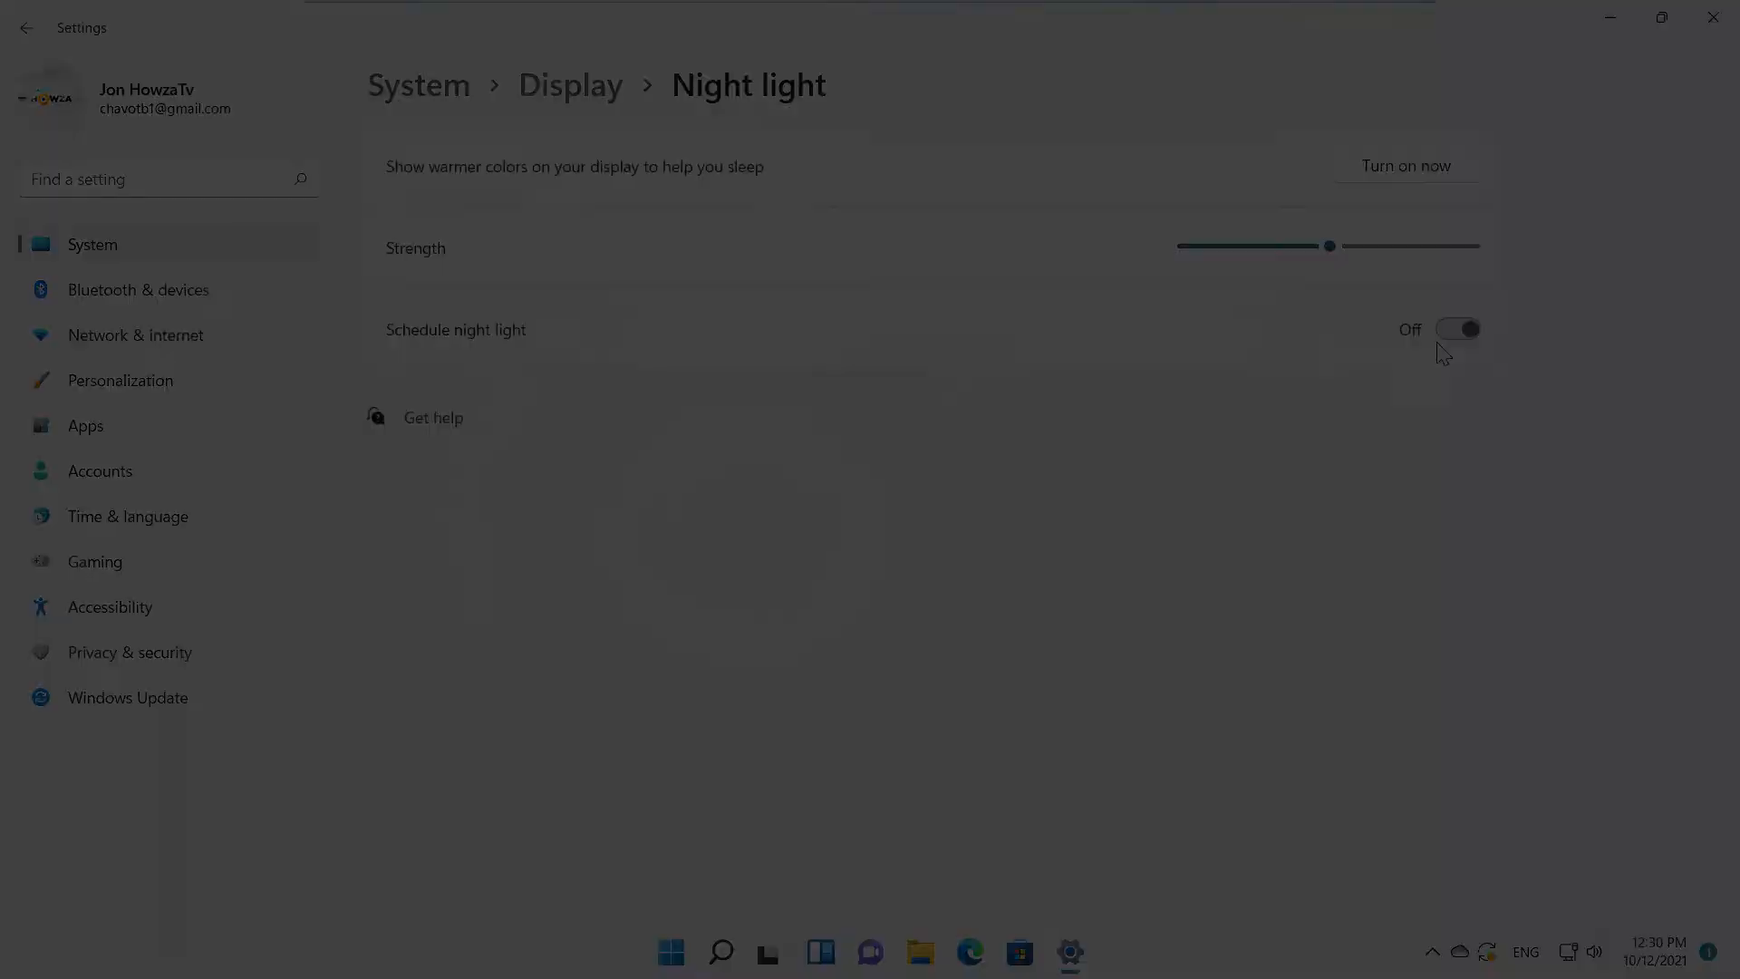